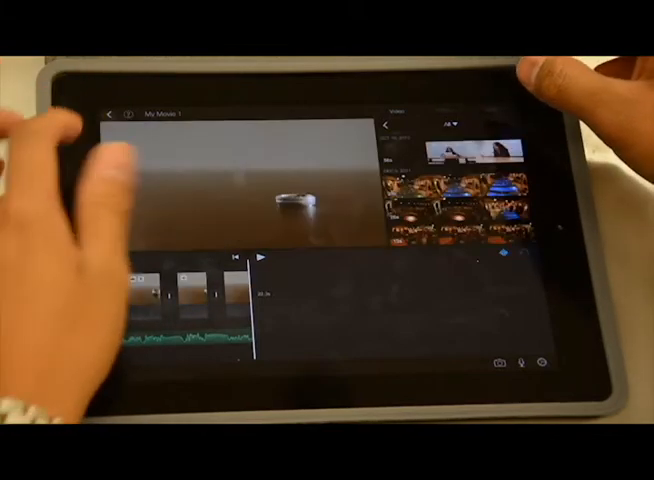
# - Return to the projects browser and start a new project, reaching the movie-or-trailer prompt
pyautogui.click(108, 112)
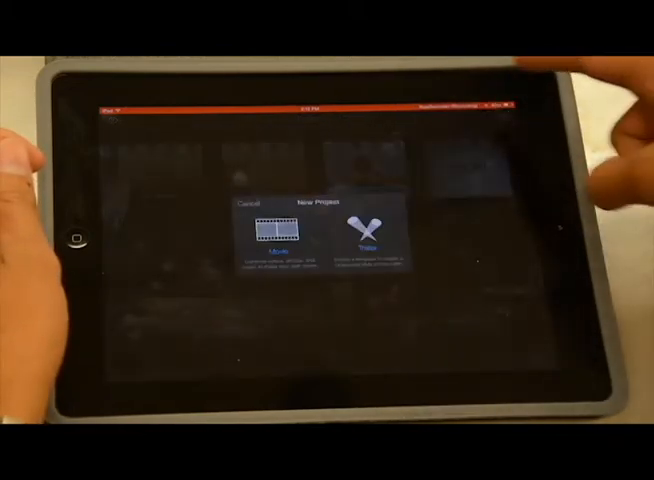
# - Choose Movie to create a new, empty movie project
pyautogui.click(244, 204)
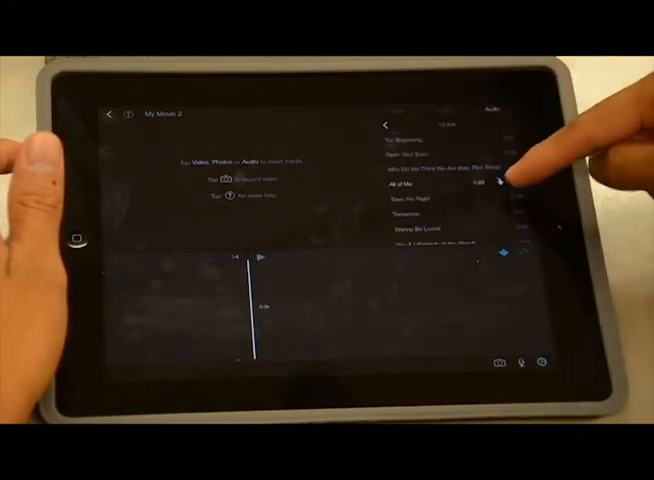
# - Add the chosen song from the Audio browser onto the empty timeline
pyautogui.click(504, 180)
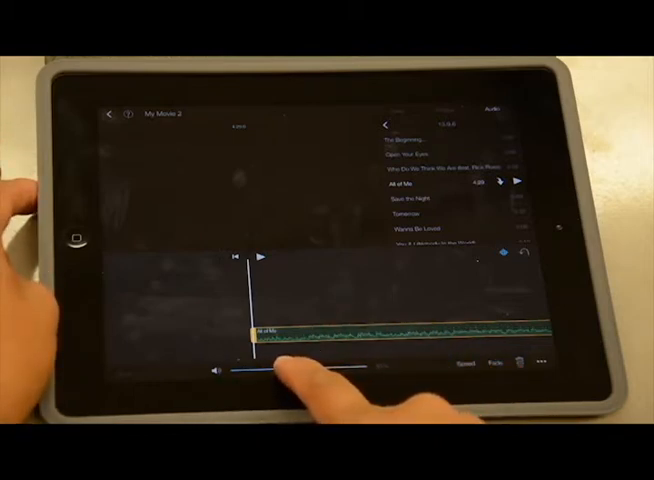
# - Lower the song clip's volume with the volume slider
pyautogui.moveTo(270, 368); pyautogui.dragTo(300, 368)
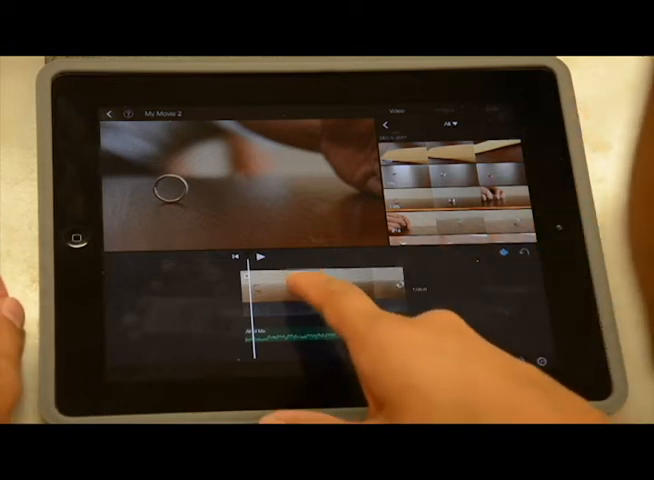
# - Select the wedding video clip and trim it shorter from its edge handle
pyautogui.click(310, 284)
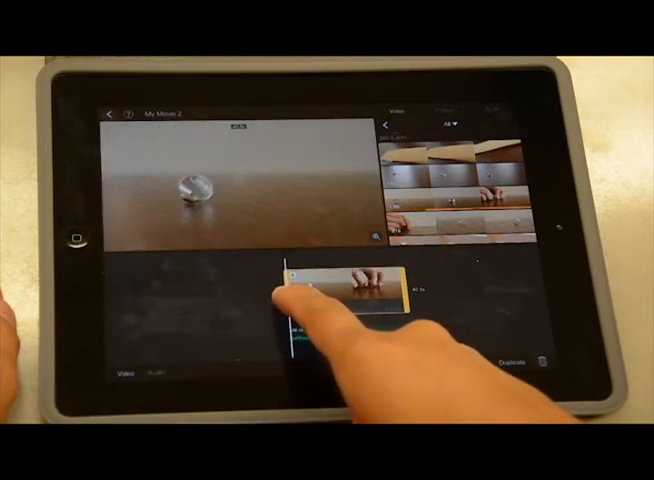
pyautogui.click(330, 290)
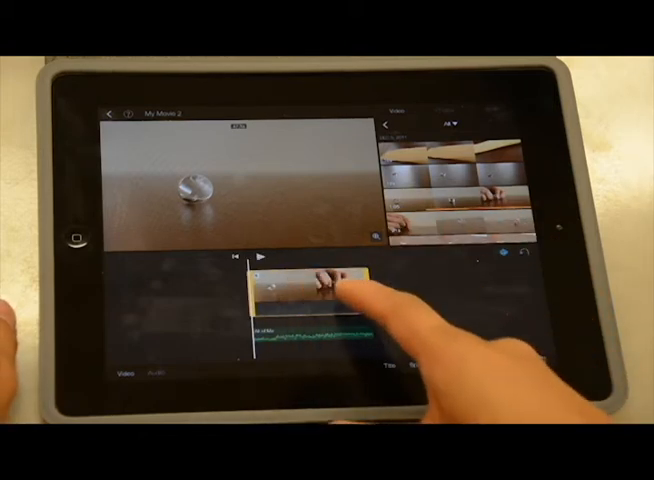
# - Mute the trimmed wedding clip's own audio via the speaker control
pyautogui.click(300, 284)
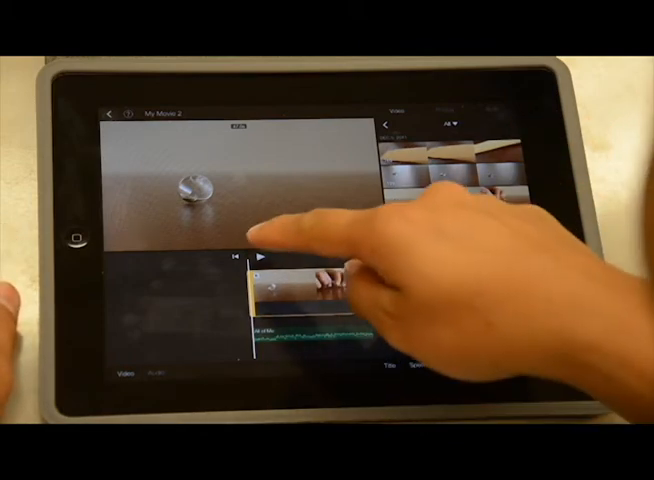
pyautogui.click(260, 256)
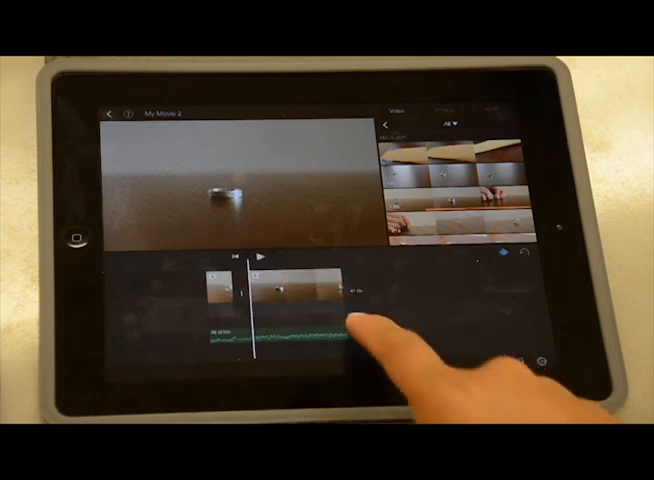
# - Split the wedding clip into two pieces at the playhead position
pyautogui.click(290, 290)
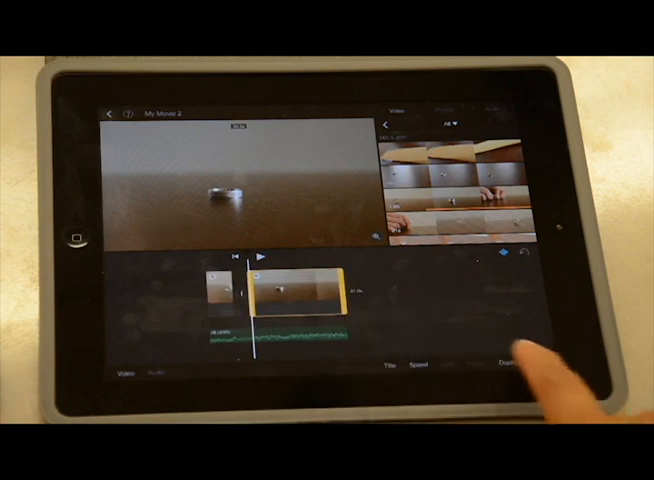